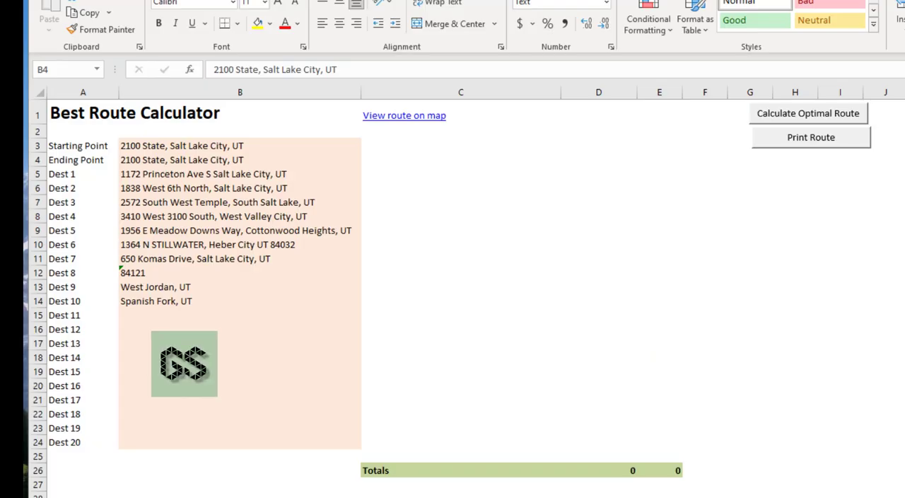
pyautogui.moveTo(184, 365)
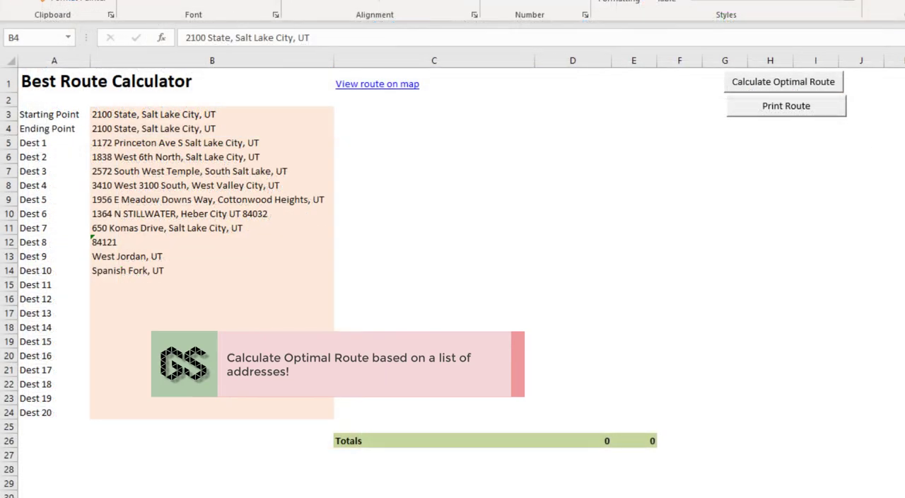
# Replace the Dest 1 label in A5 with Customer 1
pyautogui.moveTo(212, 113); pyautogui.dragTo(212, 186)
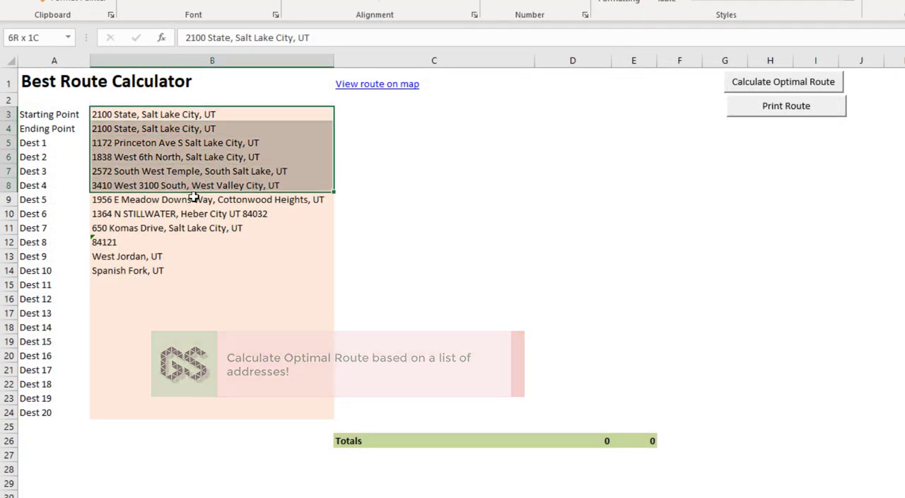
pyautogui.click(212, 297)
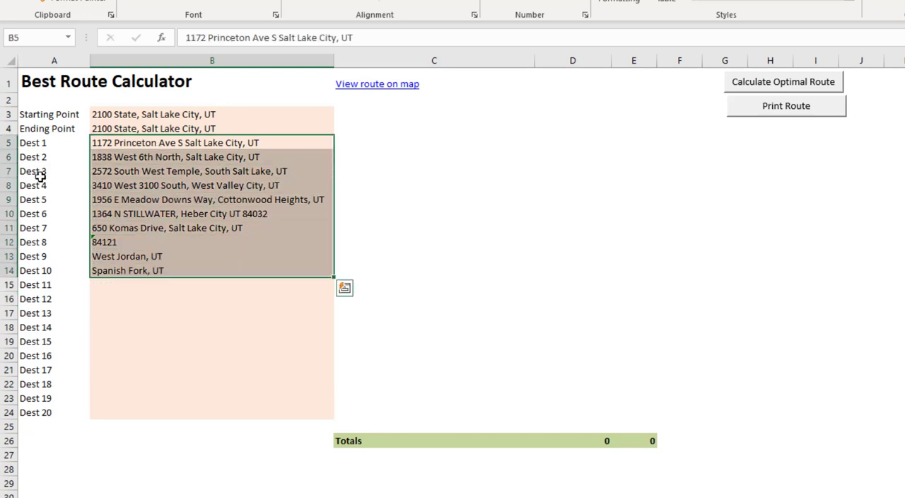
pyautogui.write('Cu')
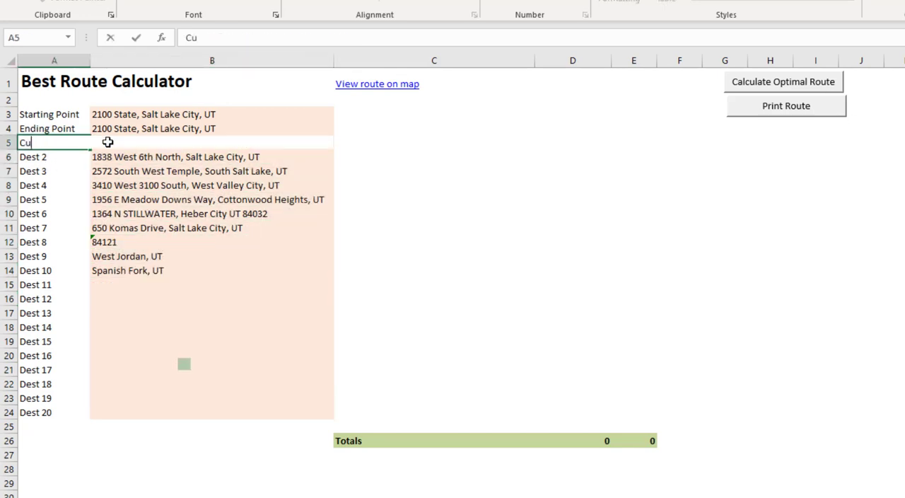
pyautogui.press('Return')
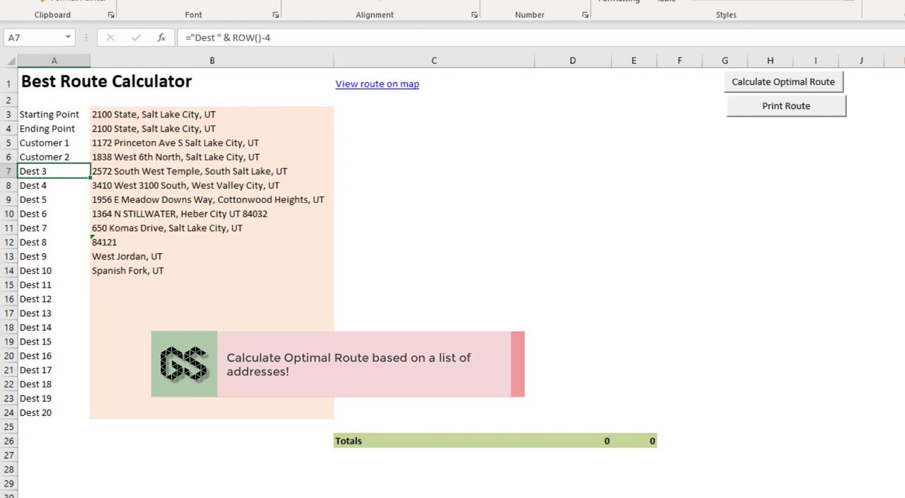
# Fill the Customer labels down column A through Customer 20 and review the addresses
pyautogui.click(213, 156)
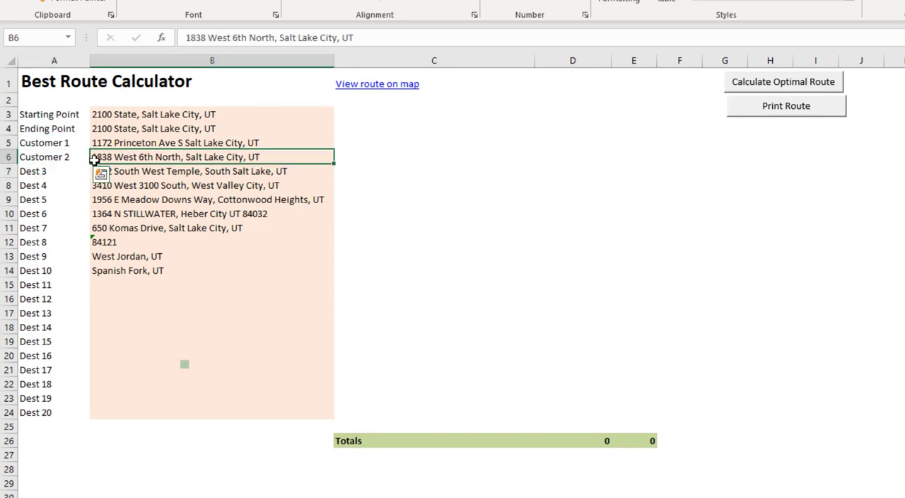
pyautogui.click(54, 142)
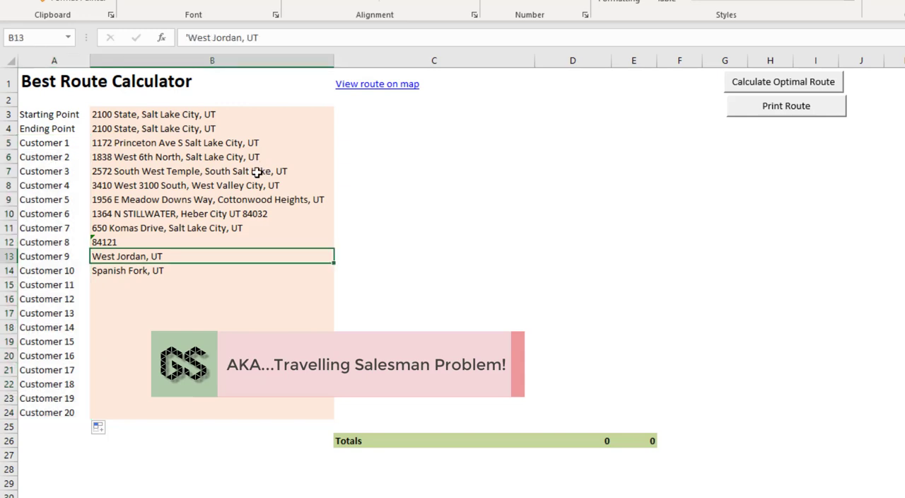
pyautogui.click(187, 170)
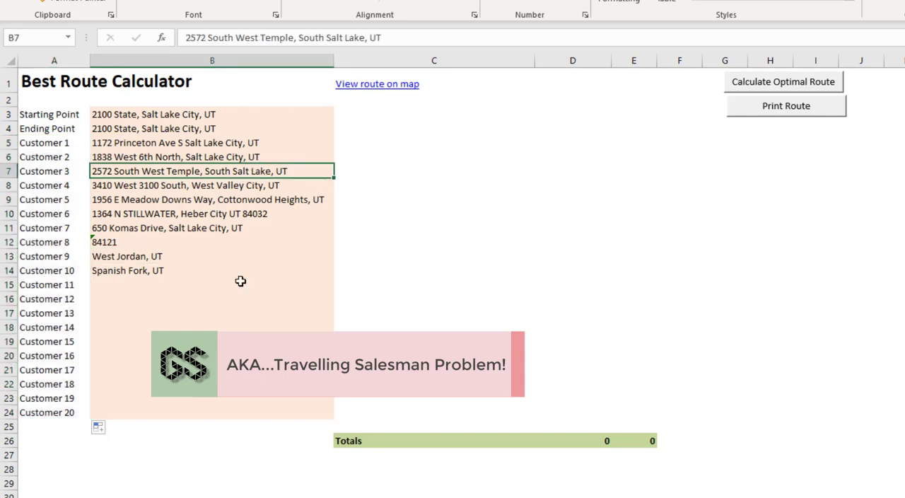
pyautogui.click(212, 384)
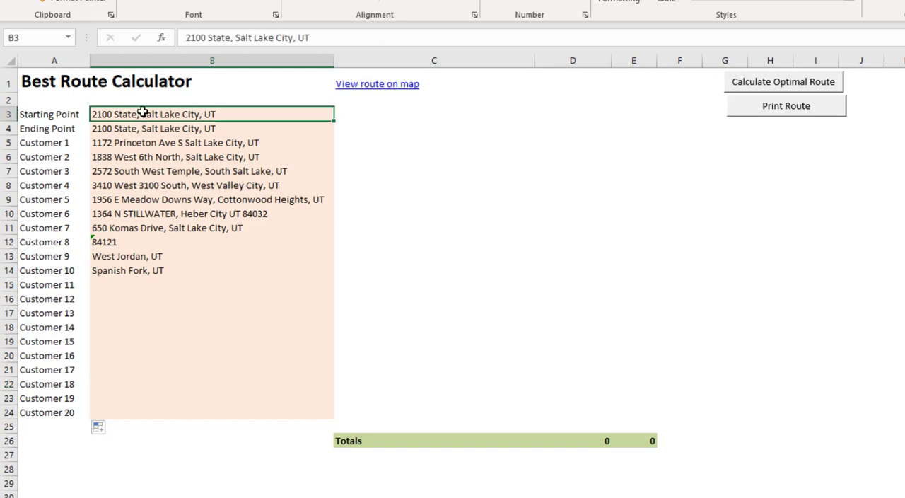
pyautogui.click(213, 128)
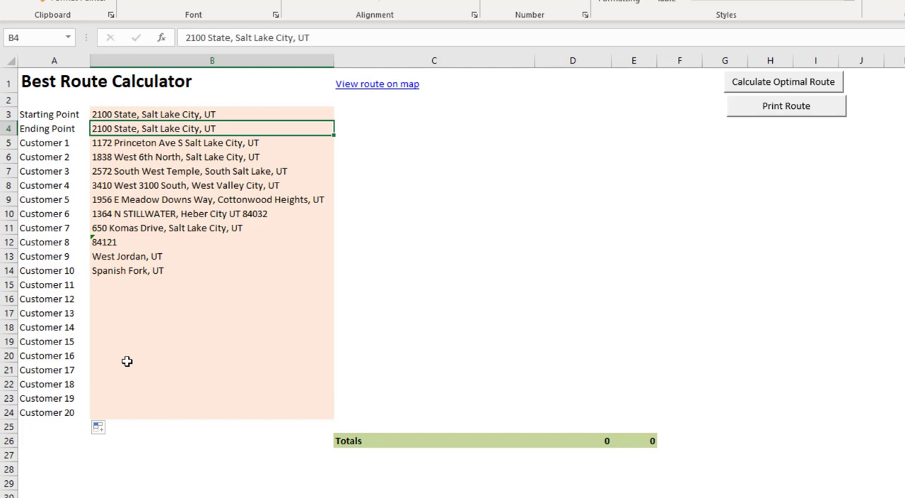
pyautogui.click(212, 113)
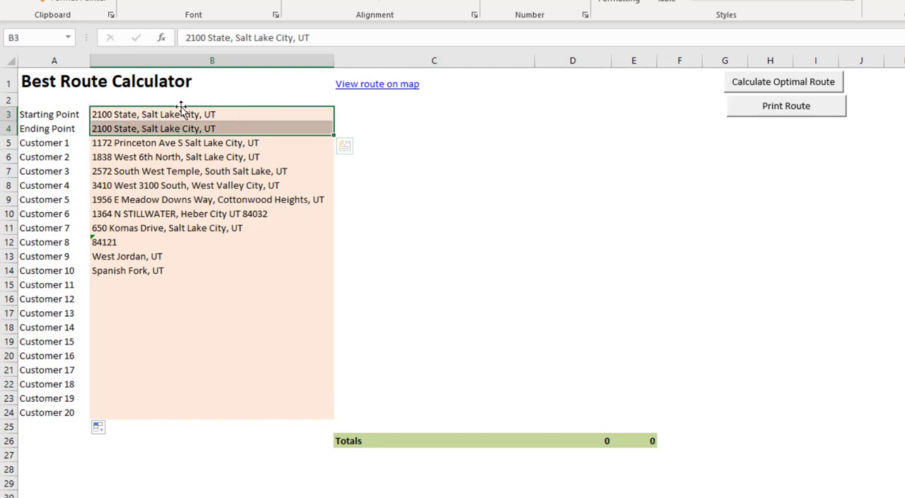
pyautogui.moveTo(181, 198)
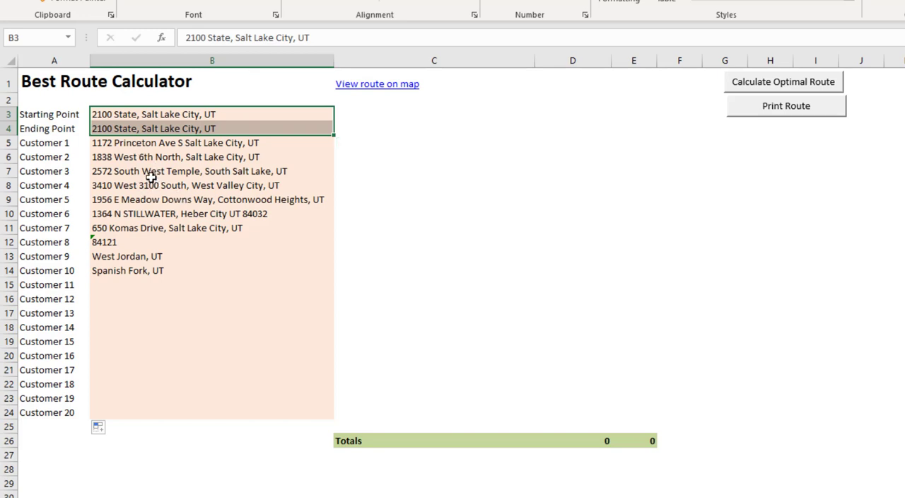
pyautogui.click(212, 142)
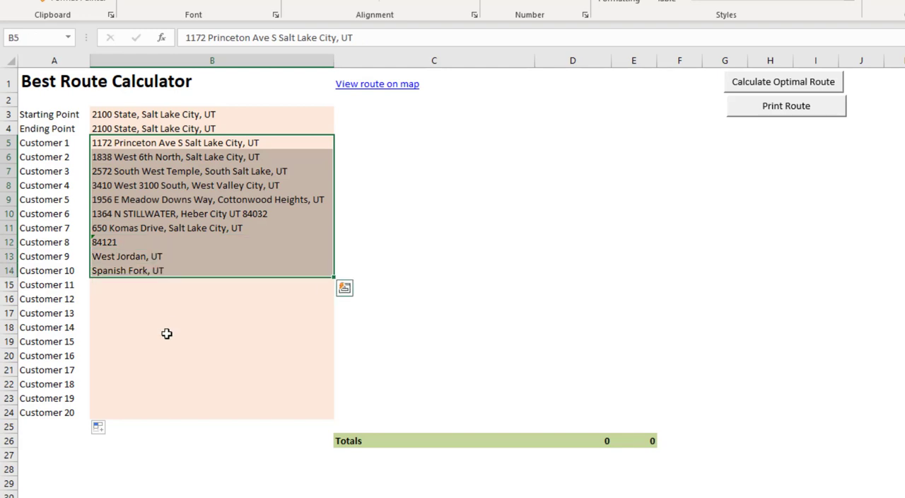
pyautogui.moveTo(122, 147)
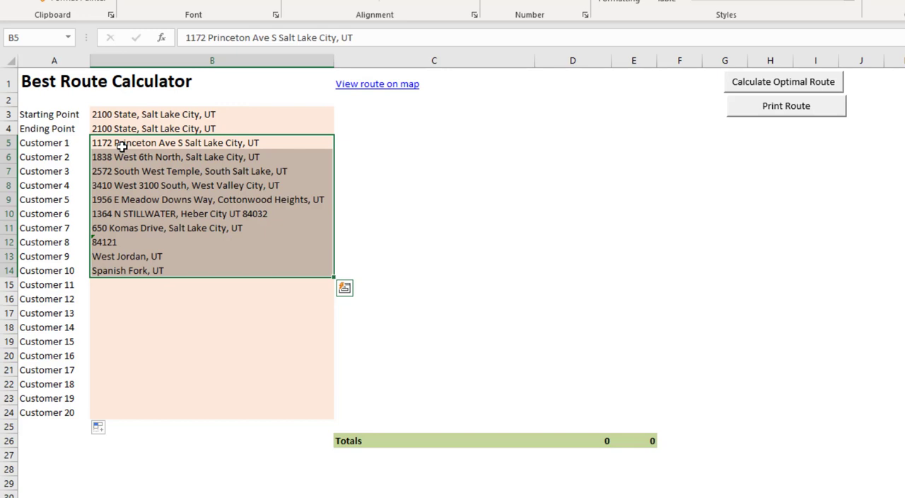
pyautogui.moveTo(221, 170)
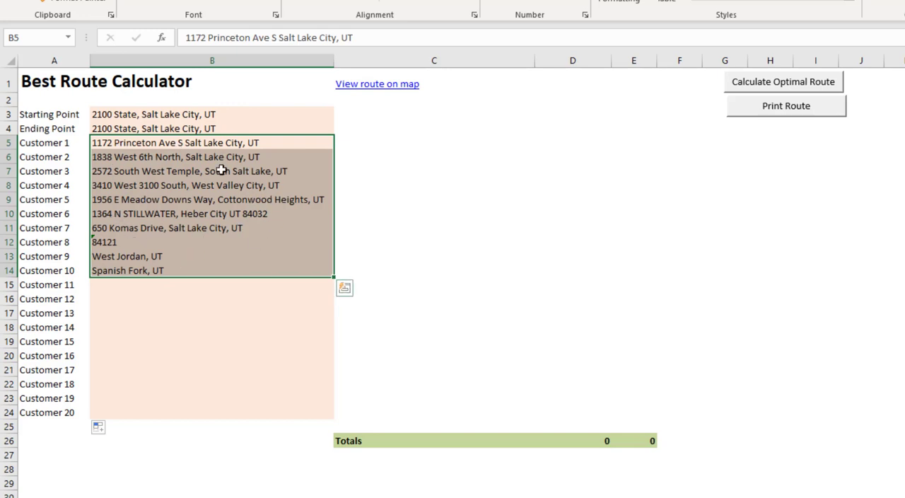
pyautogui.click(784, 82)
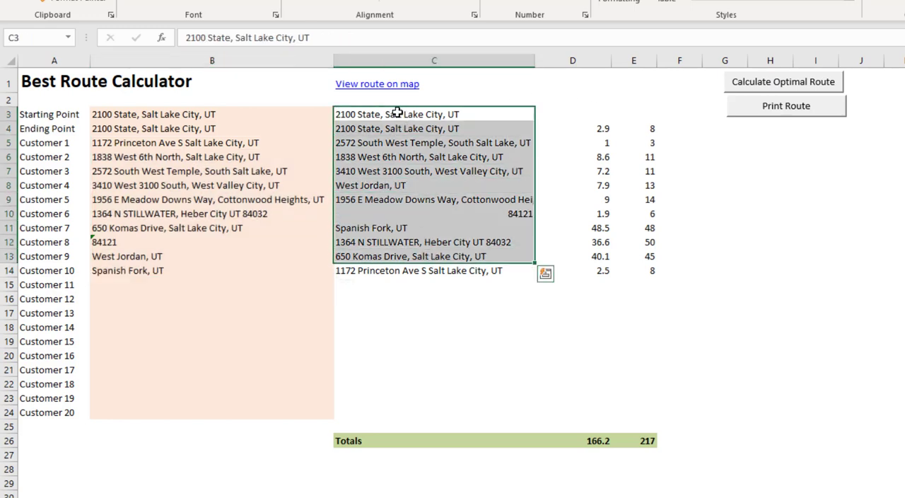
# Select the calculated route results in C3:E18 showing totals of 166.2 miles and 217 minutes
pyautogui.moveTo(434, 113); pyautogui.dragTo(634, 333)
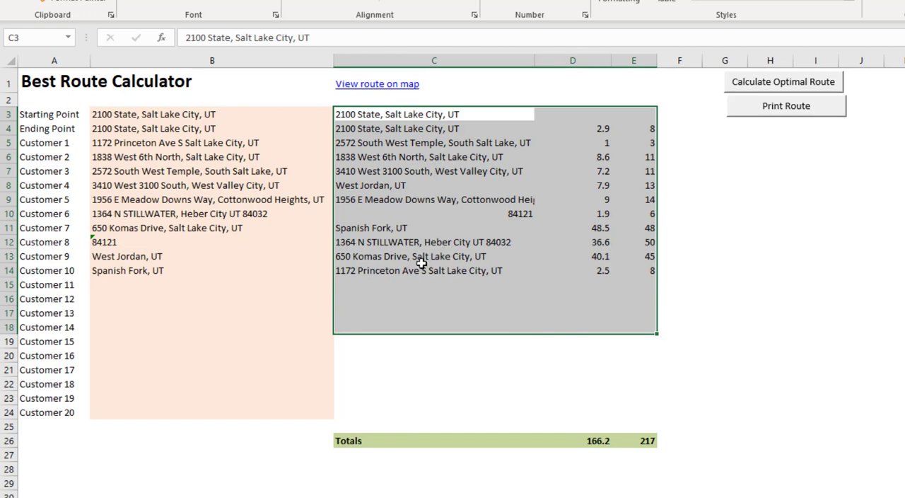
pyautogui.moveTo(431, 18)
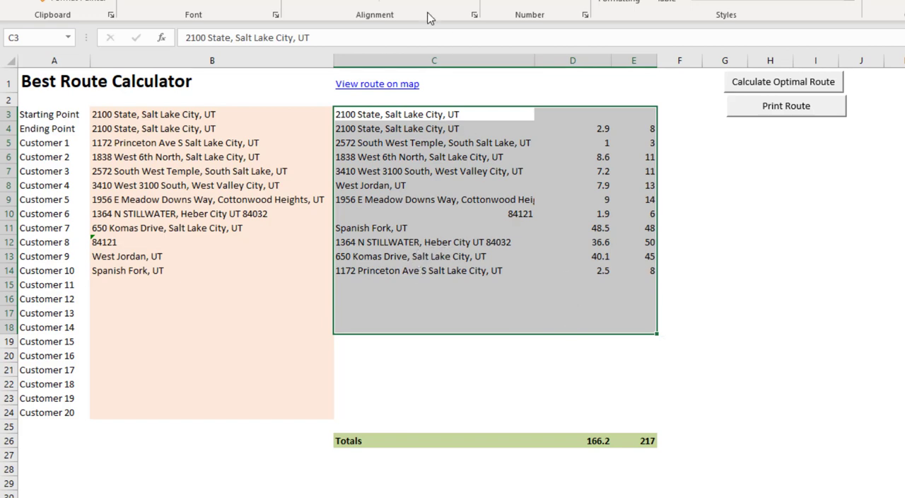
pyautogui.click(376, 84)
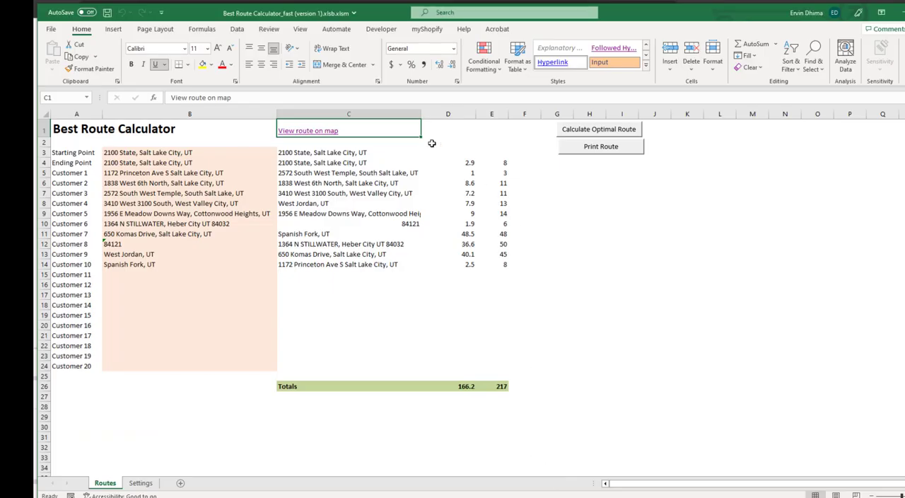
pyautogui.click(348, 244)
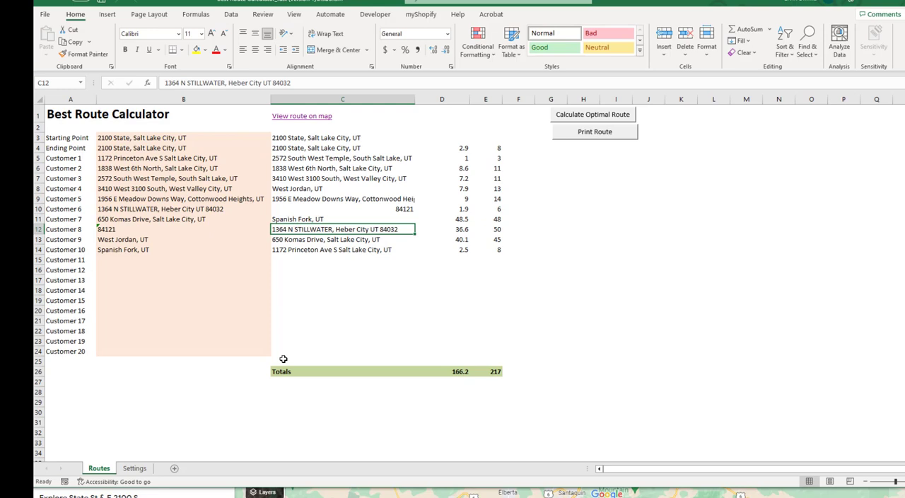
pyautogui.moveTo(197, 418)
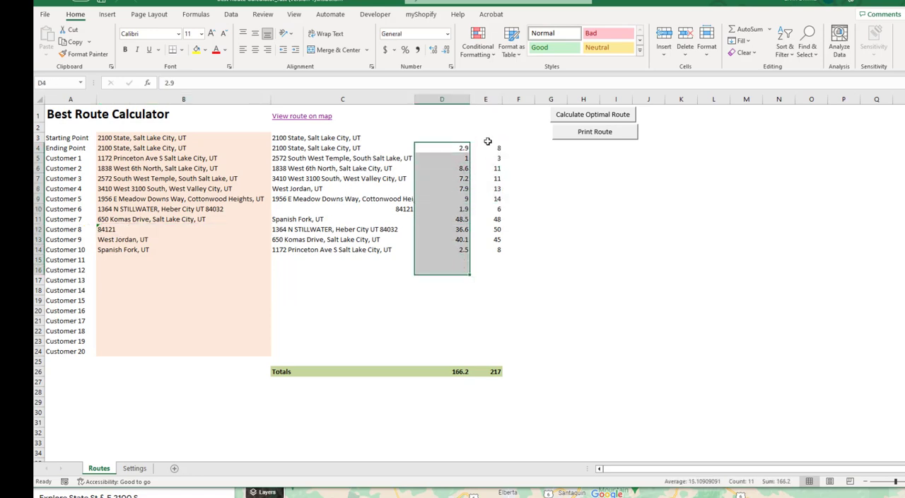
pyautogui.click(485, 148)
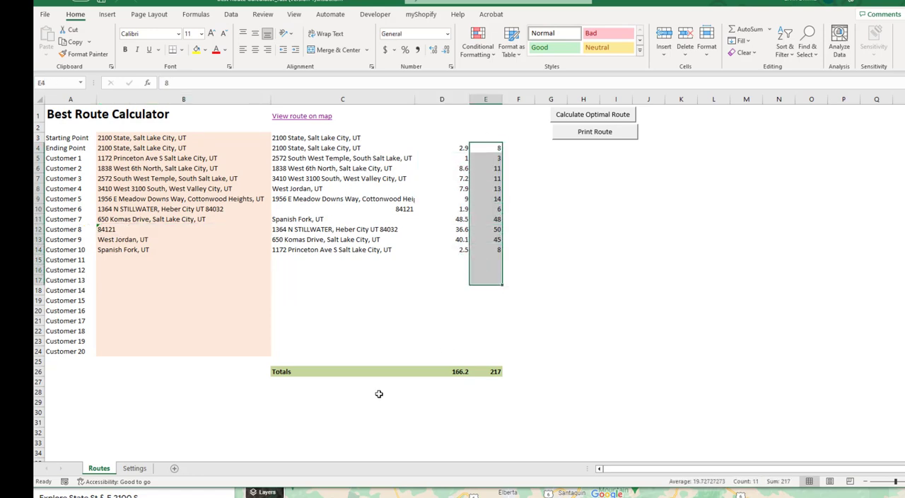
pyautogui.click(342, 361)
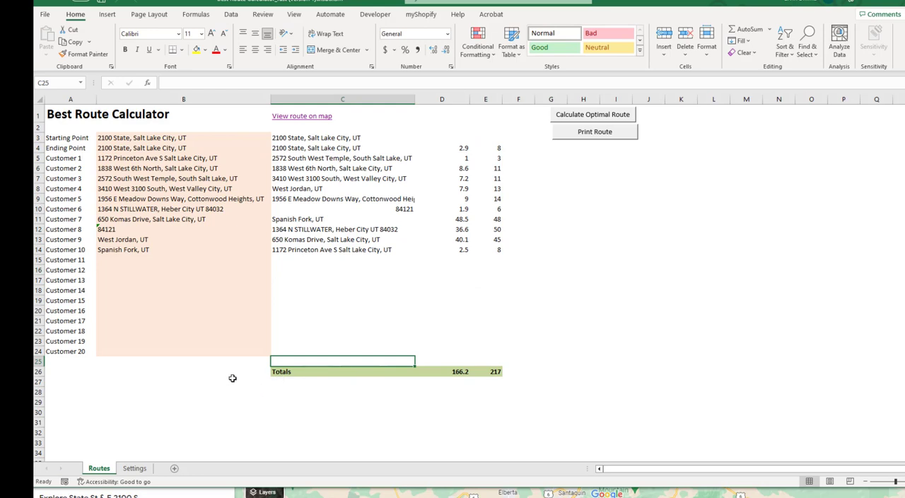
pyautogui.moveTo(228, 382)
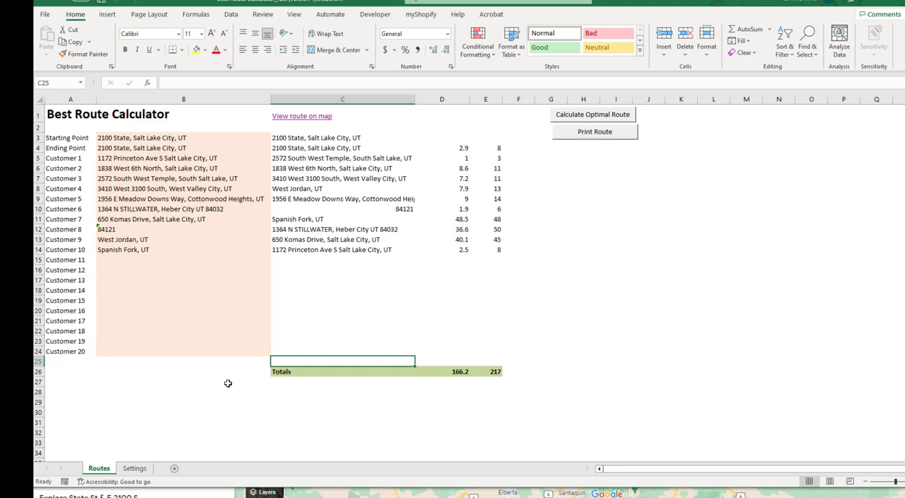
pyautogui.moveTo(232, 378)
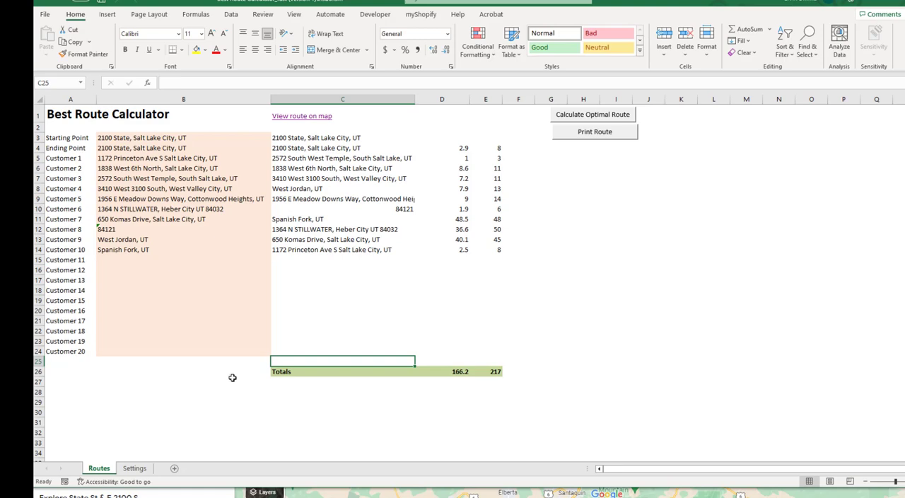
pyautogui.moveTo(235, 374)
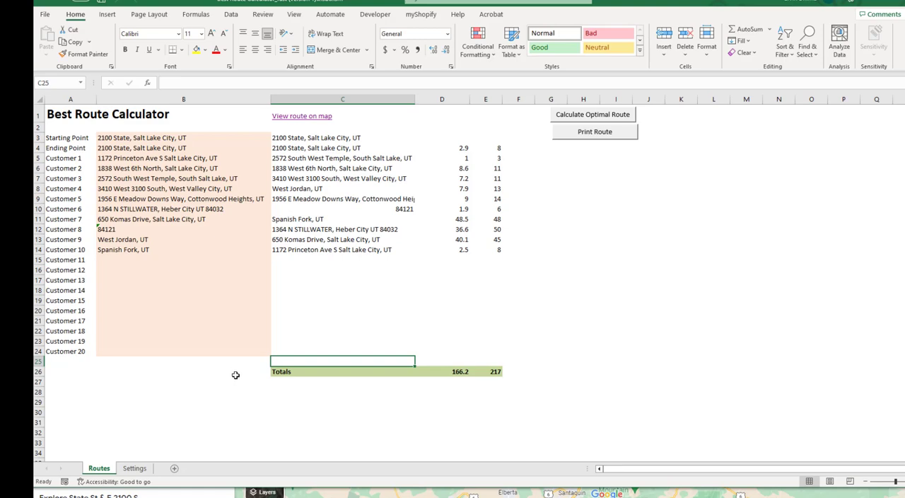